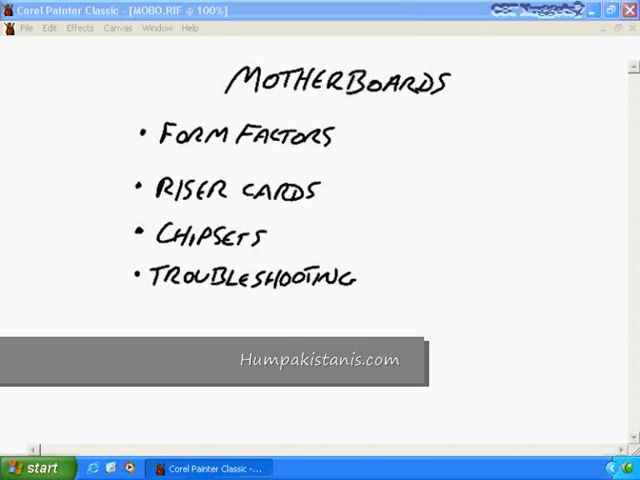
- Underline the MOTHERBOARDS title and draw red check marks beside Form Factors and Riser Cards
drag(222, 108, 256, 108)
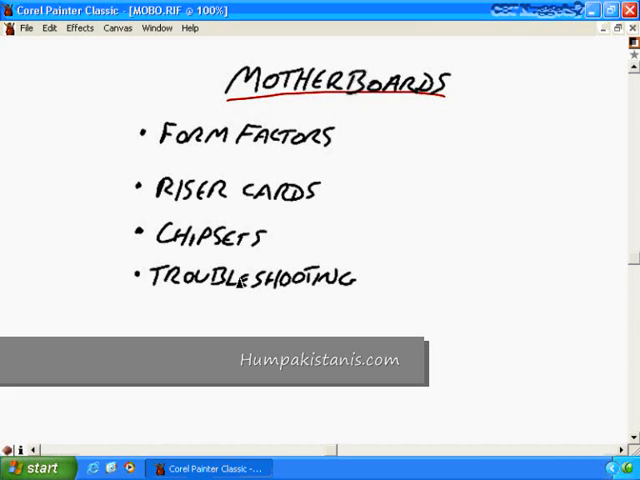
mouse_move(298, 152)
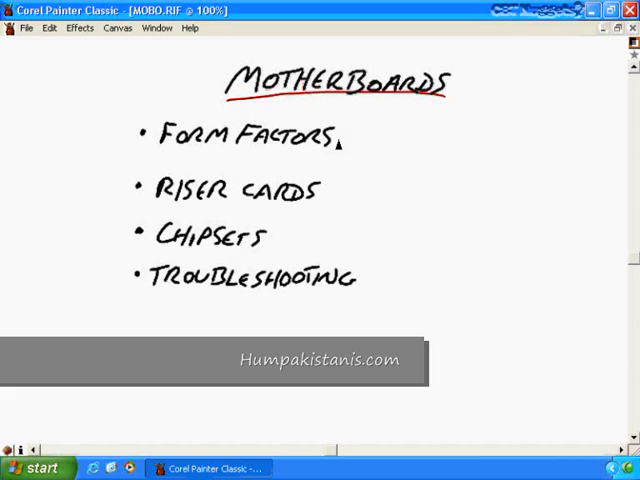
drag(336, 142, 356, 136)
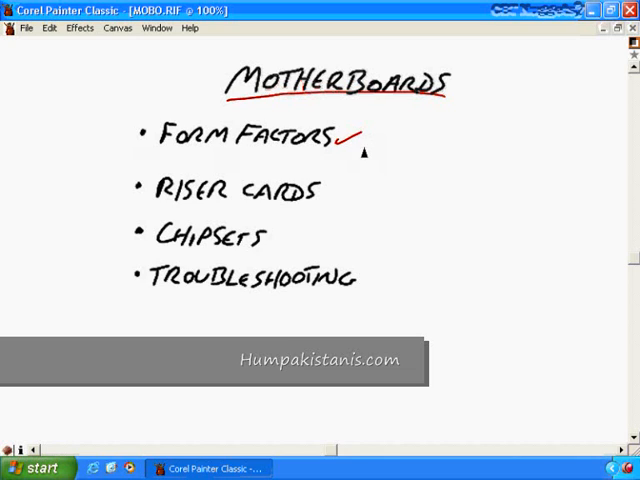
mouse_move(322, 196)
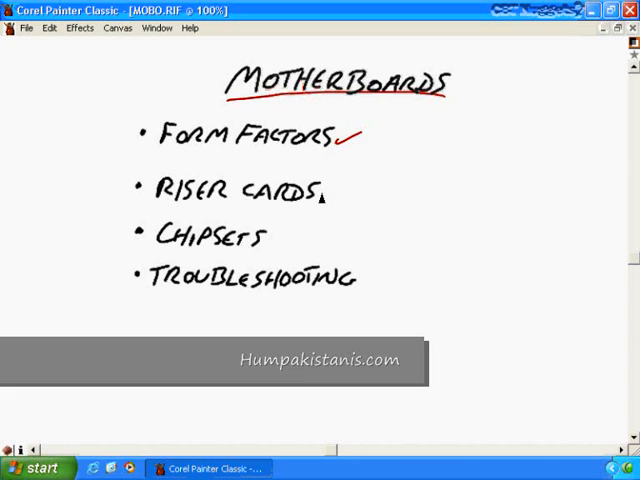
drag(322, 192, 348, 188)
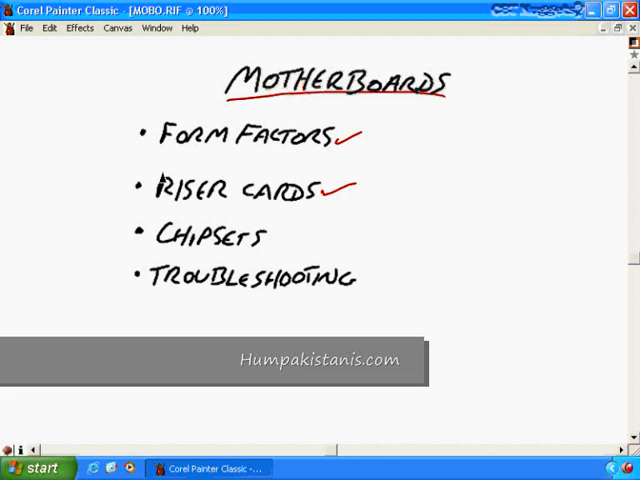
mouse_move(354, 204)
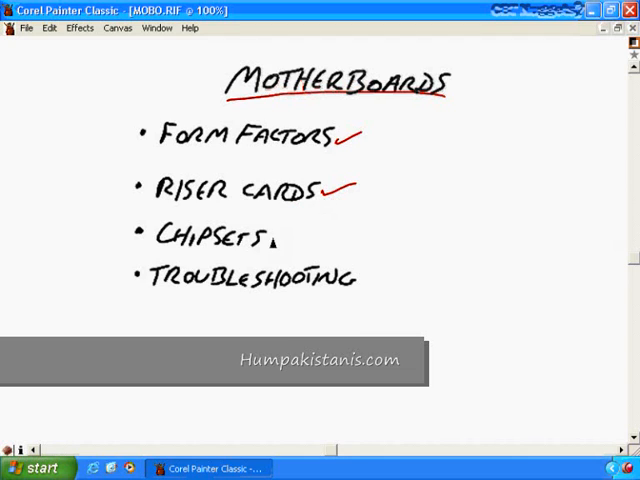
drag(270, 242, 296, 232)
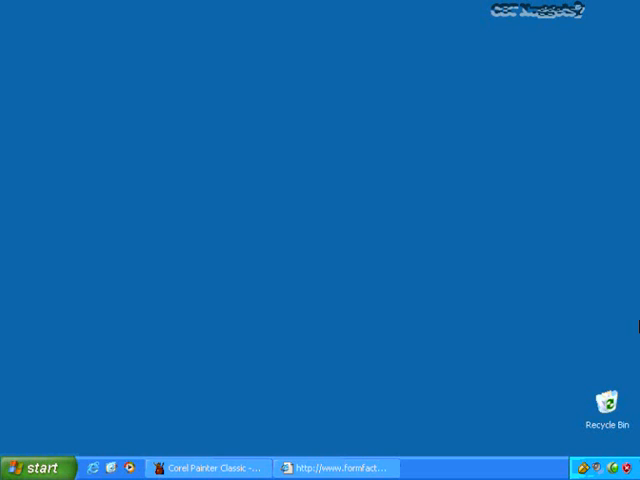
mouse_move(424, 284)
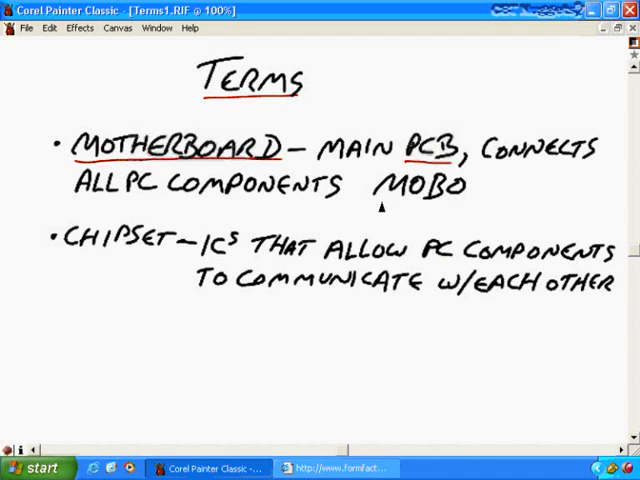
- Mark a stroke on the Terms slide defining motherboard and chipset
drag(378, 204, 470, 200)
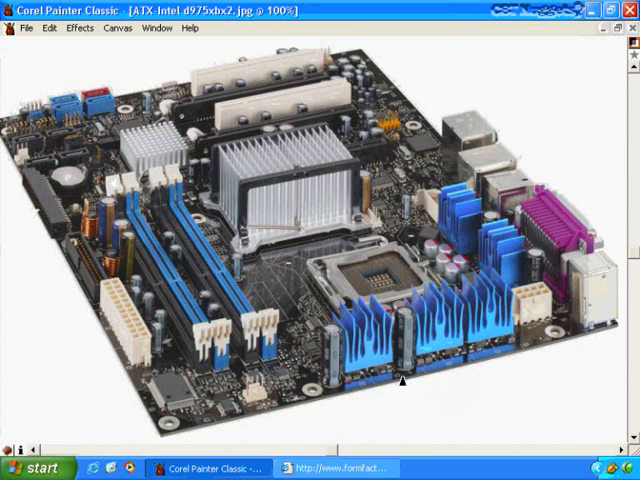
mouse_move(32, 318)
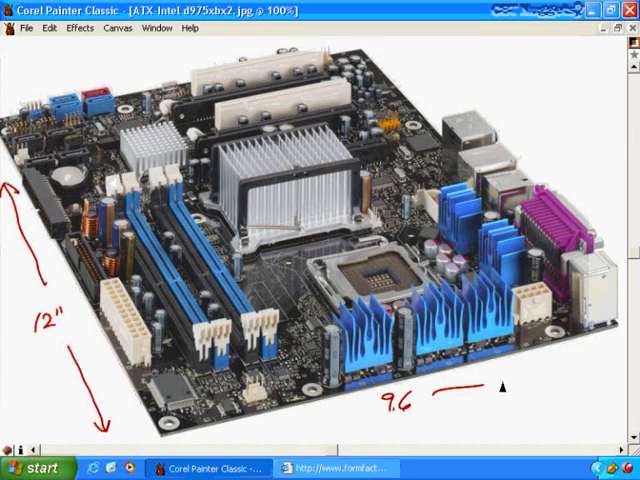
drag(470, 396, 600, 344)
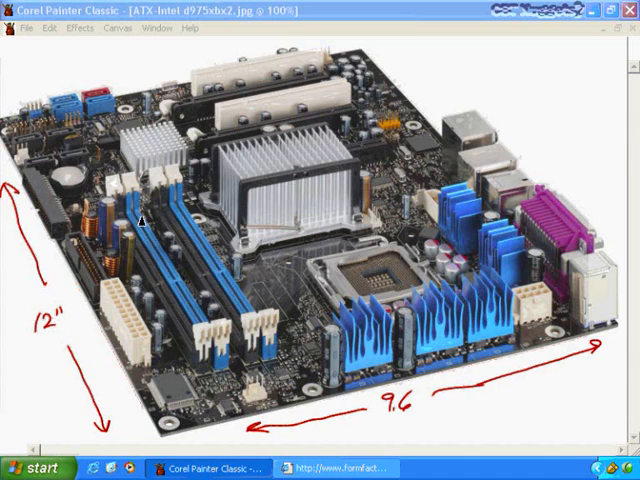
mouse_move(144, 10)
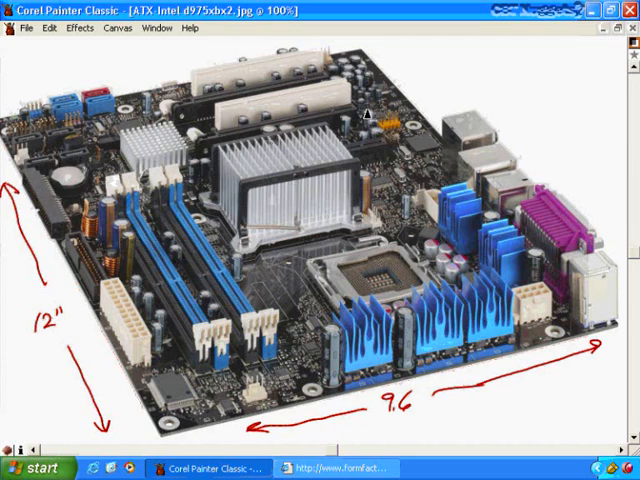
mouse_move(222, 362)
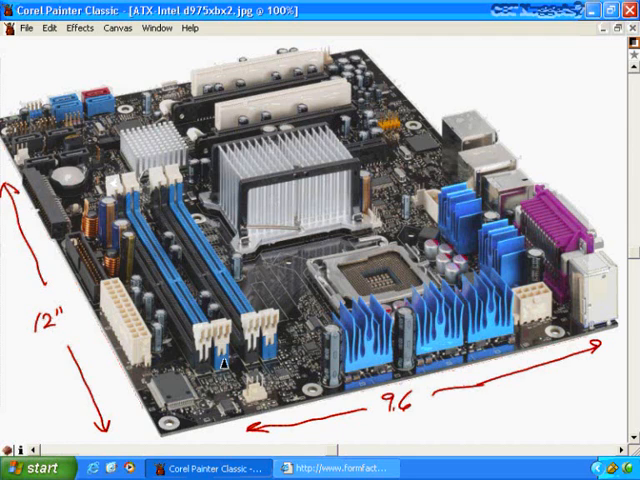
mouse_move(396, 92)
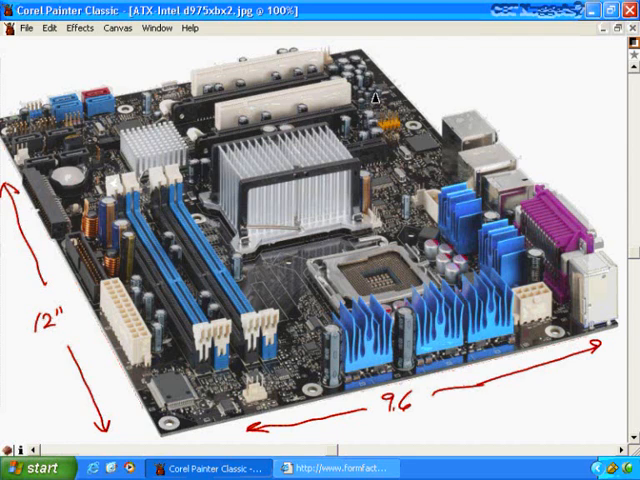
mouse_move(136, 204)
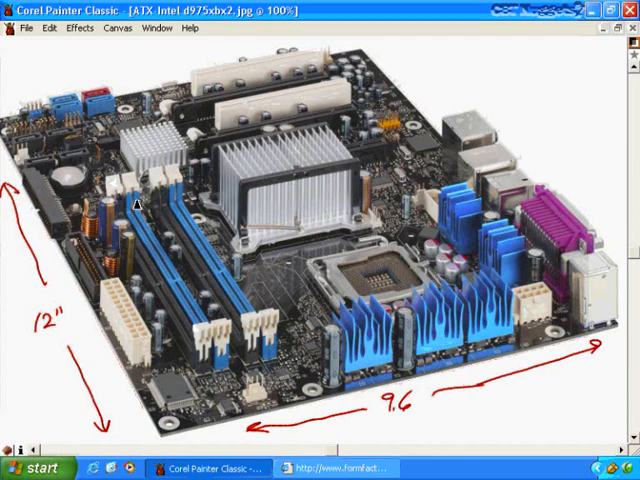
mouse_move(456, 164)
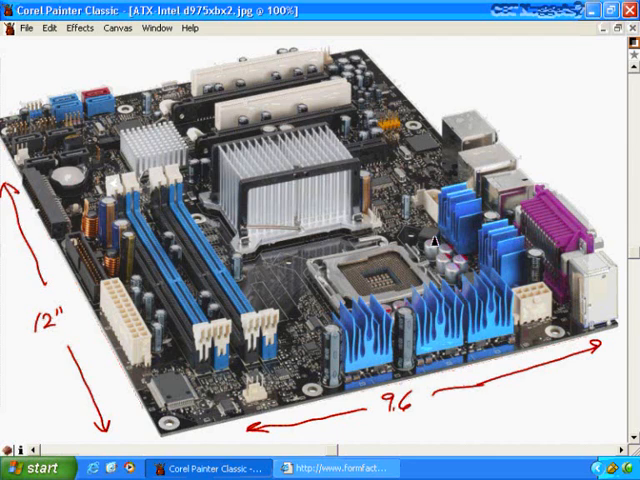
mouse_move(398, 258)
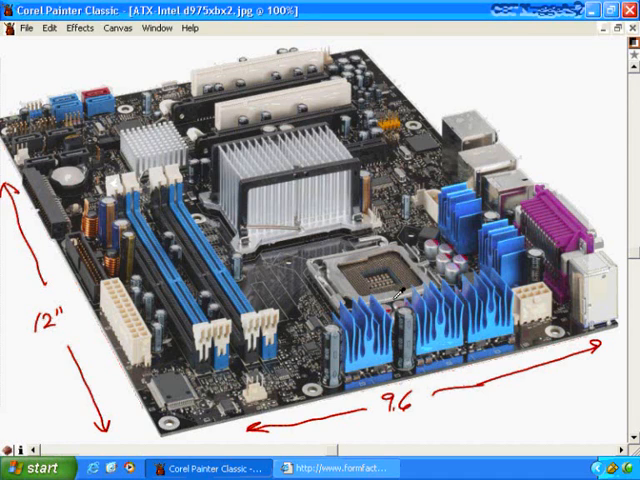
mouse_move(372, 264)
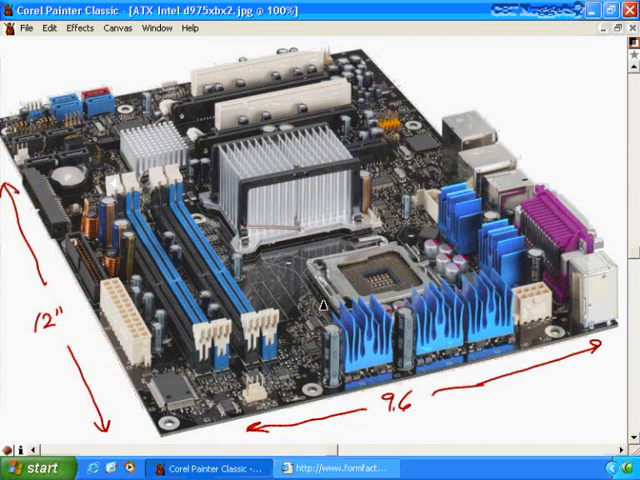
mouse_move(336, 320)
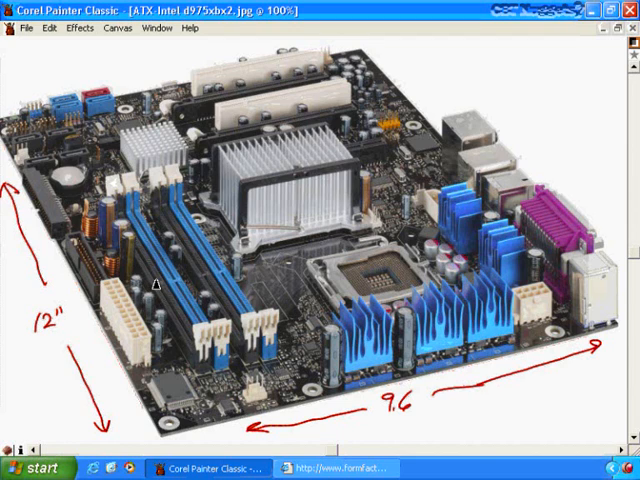
mouse_move(368, 284)
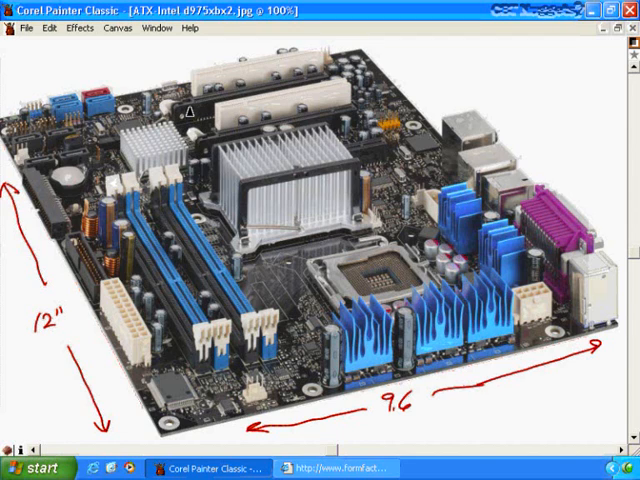
mouse_move(110, 232)
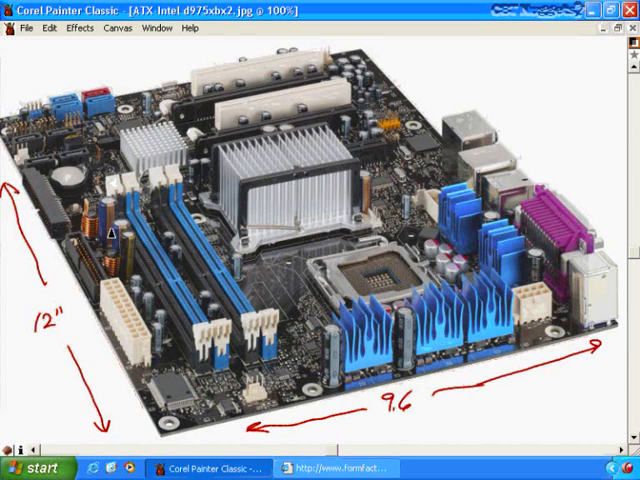
mouse_move(328, 86)
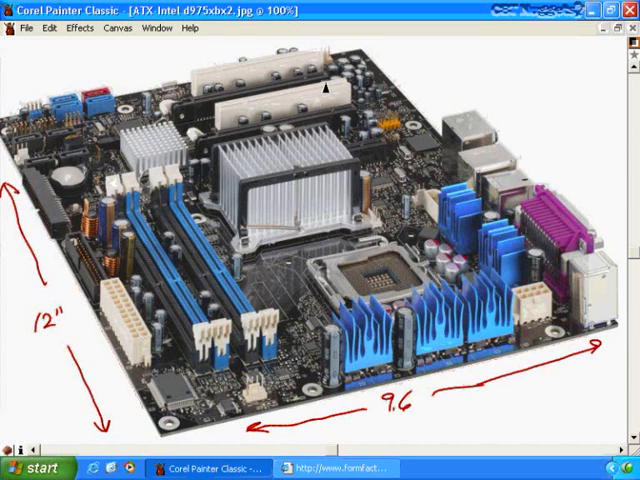
mouse_move(64, 224)
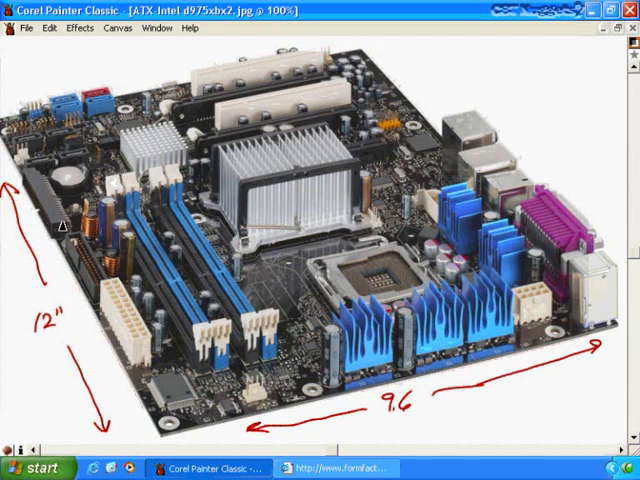
mouse_move(130, 236)
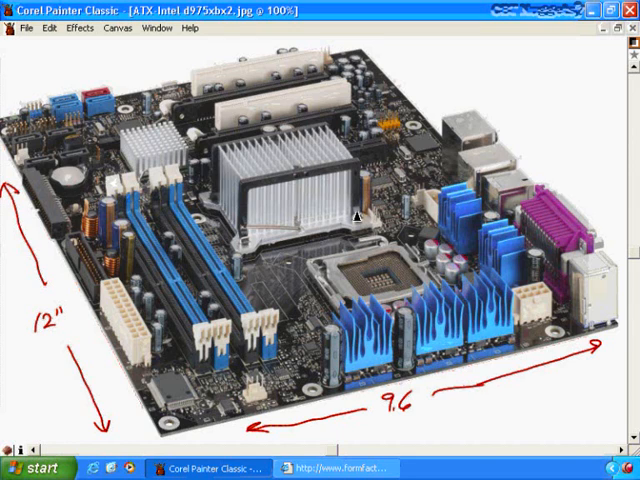
mouse_move(200, 204)
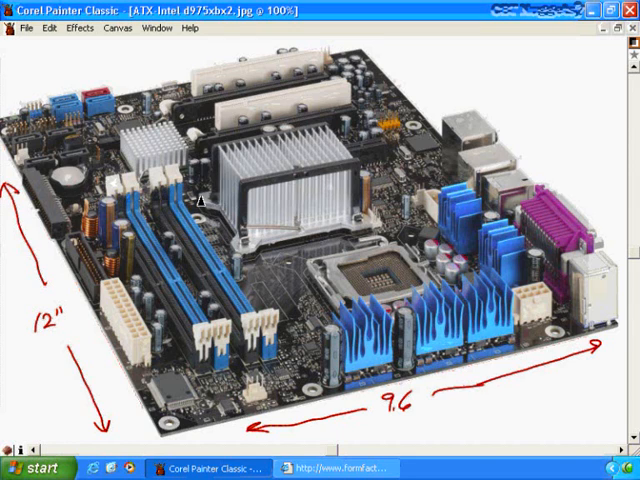
mouse_move(332, 216)
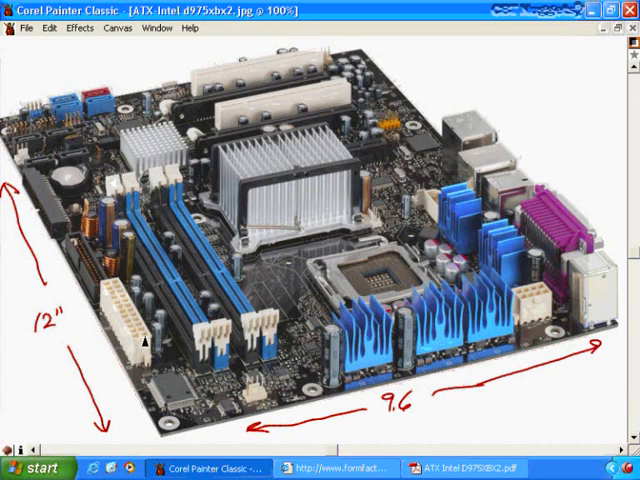
mouse_move(136, 358)
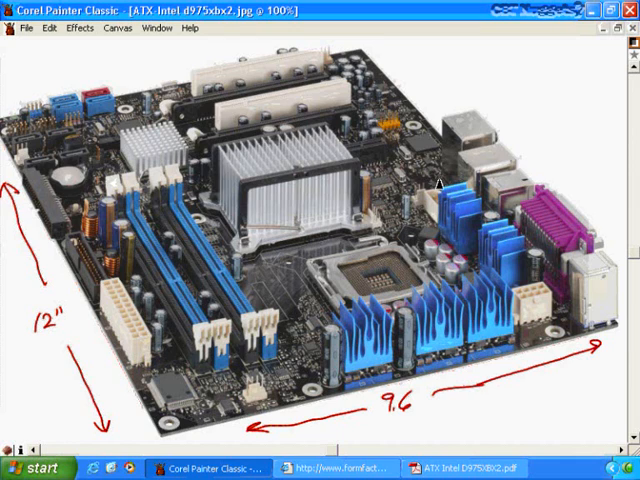
mouse_move(418, 232)
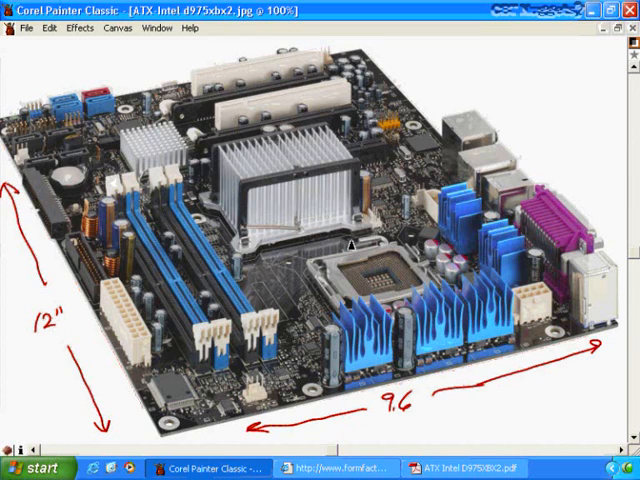
mouse_move(302, 208)
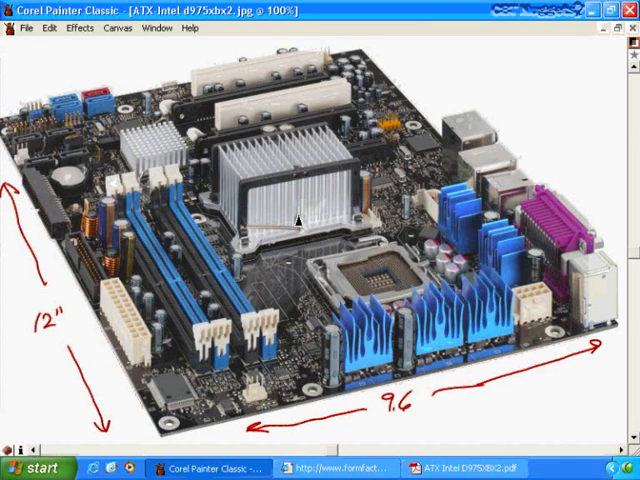
mouse_move(440, 254)
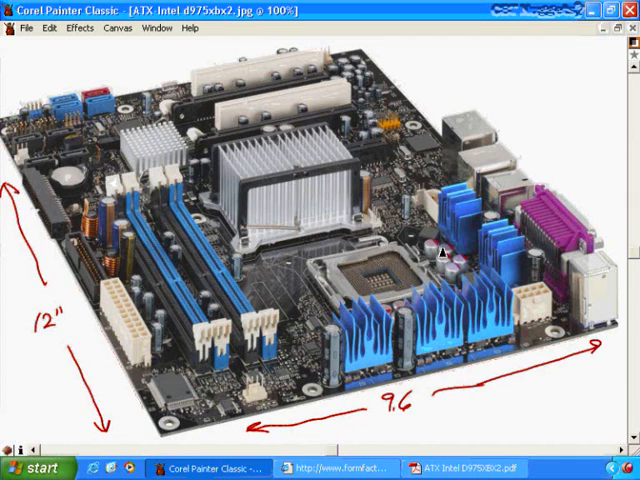